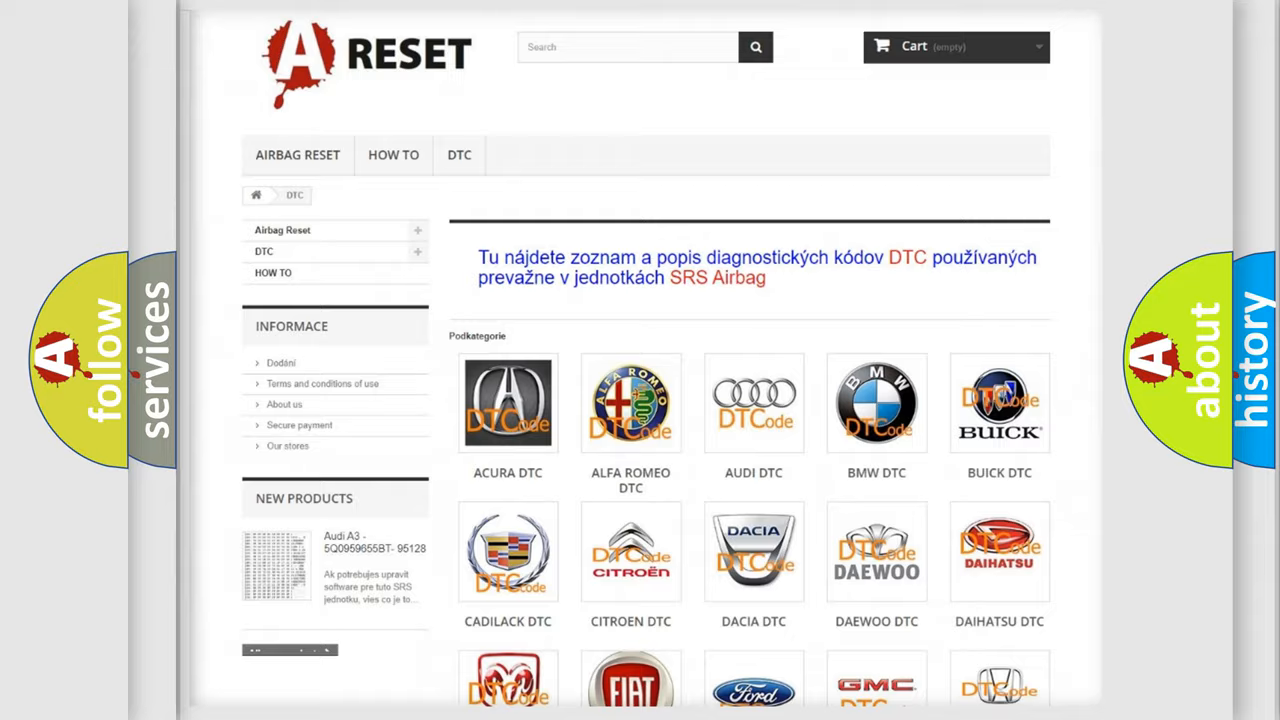
# - Scroll the Scion code list down to the B1 codes and locate B1908:74
pyautogui.scroll(-3)
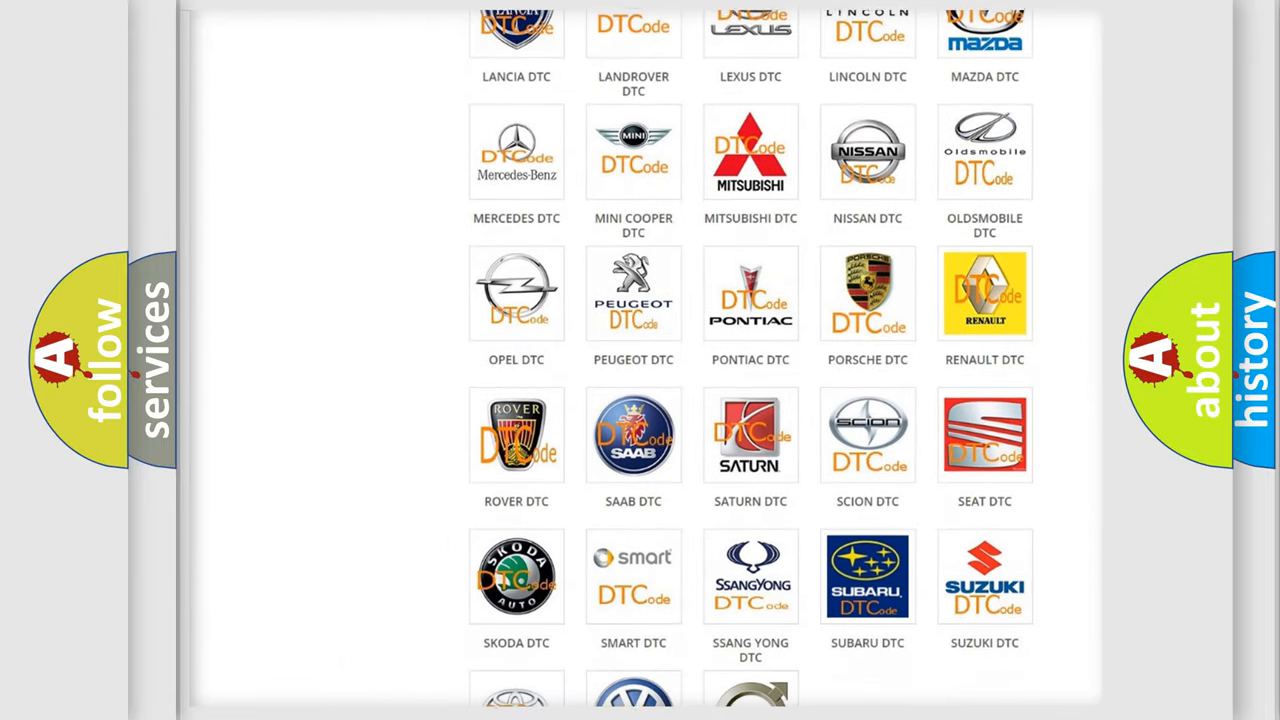
pyautogui.scroll(-3)
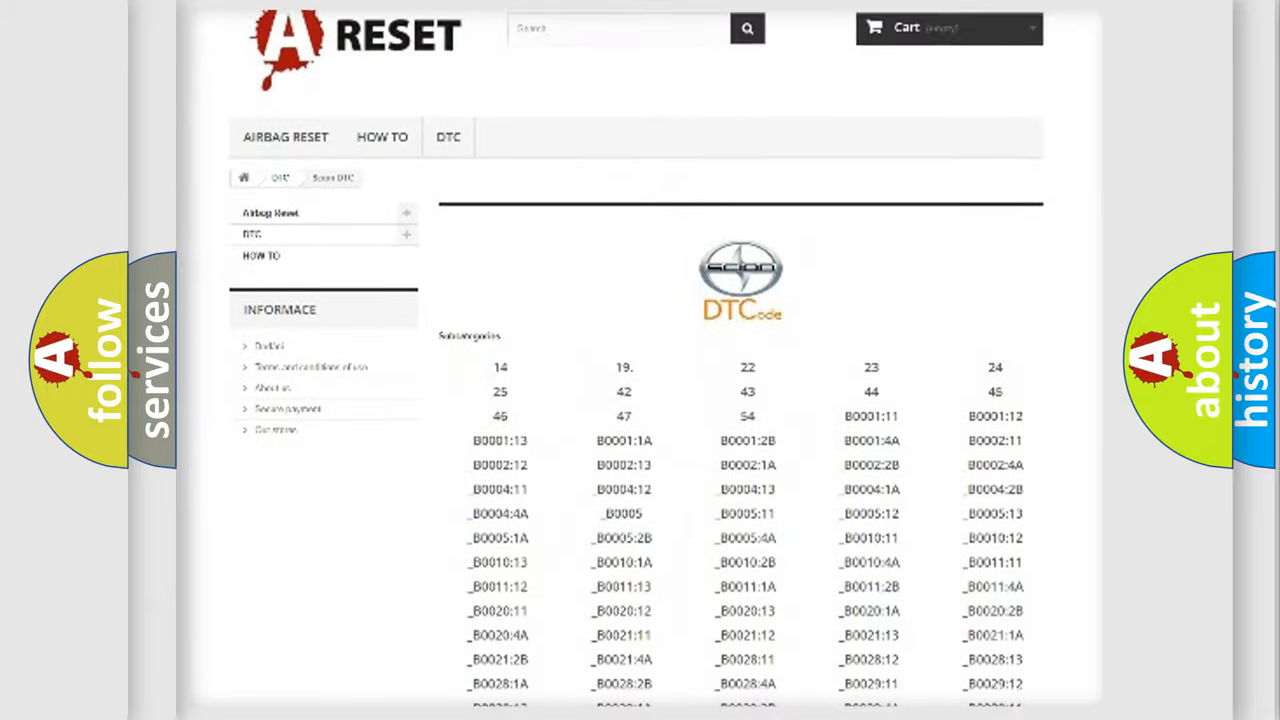
pyautogui.scroll(-3)
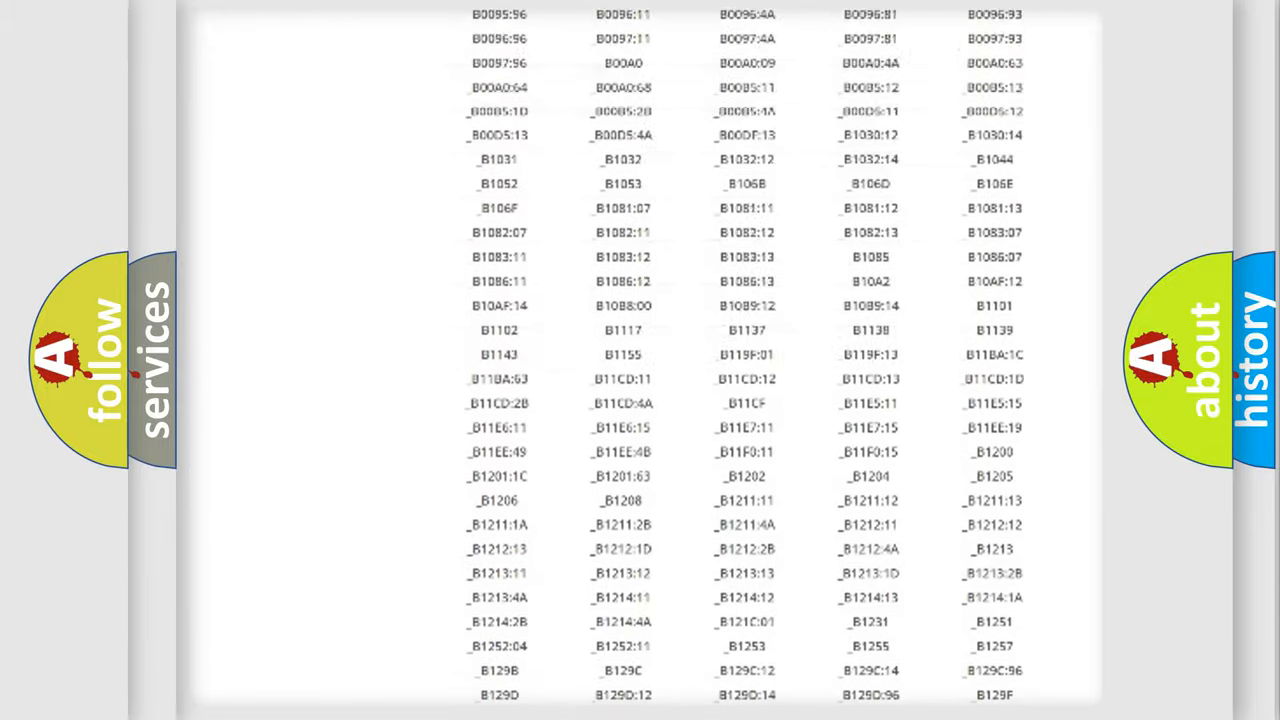
pyautogui.scroll(3)
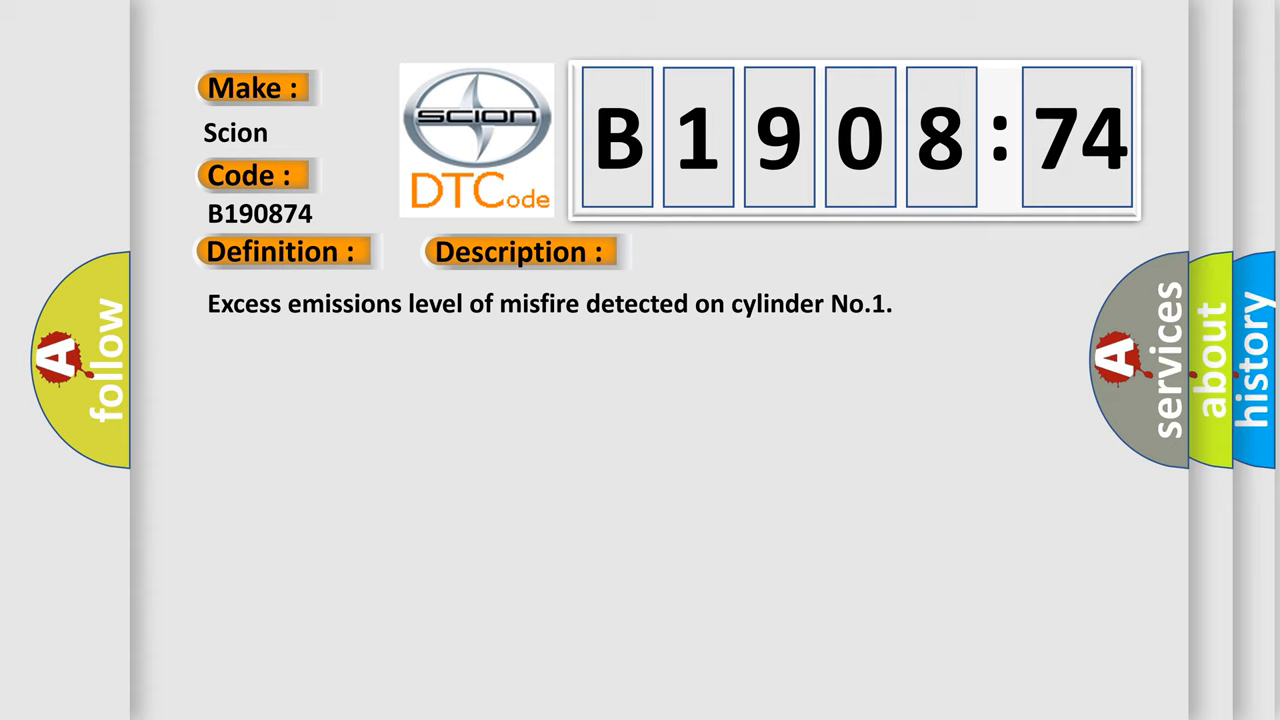
# - Advance the slide to reveal the Cause section with the Actuator Slipping text
pyautogui.click(732, 252)
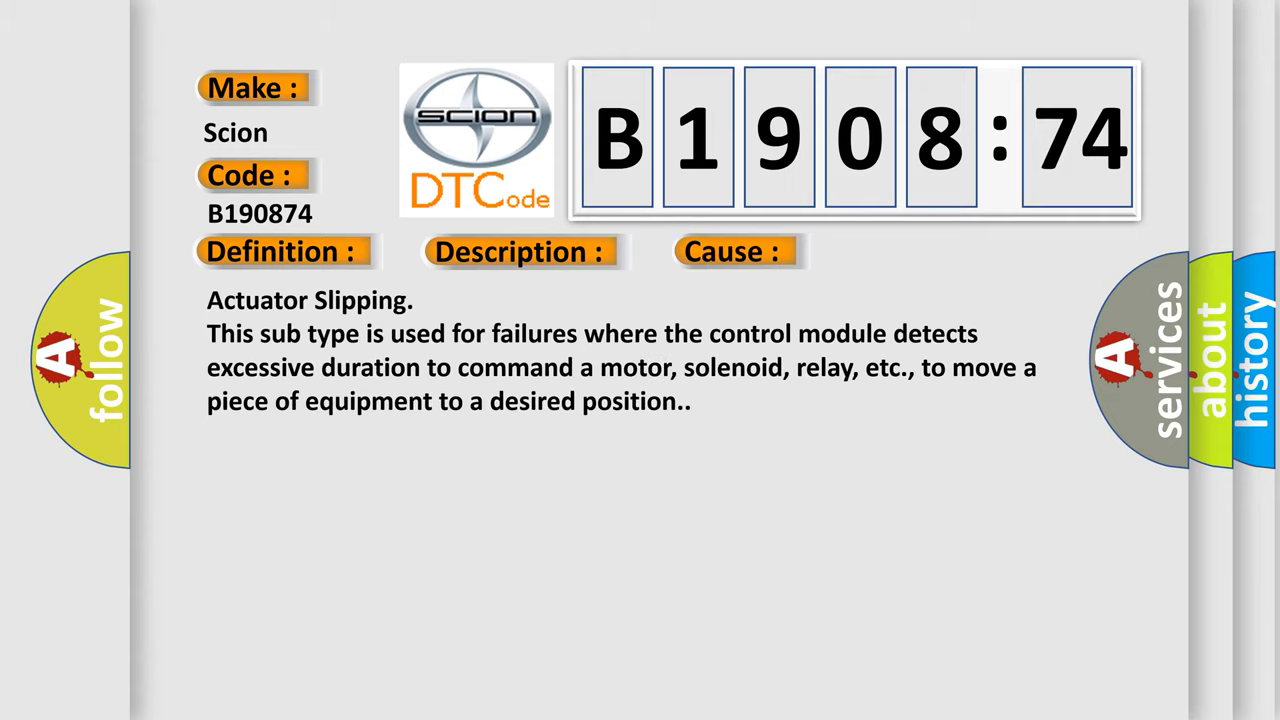